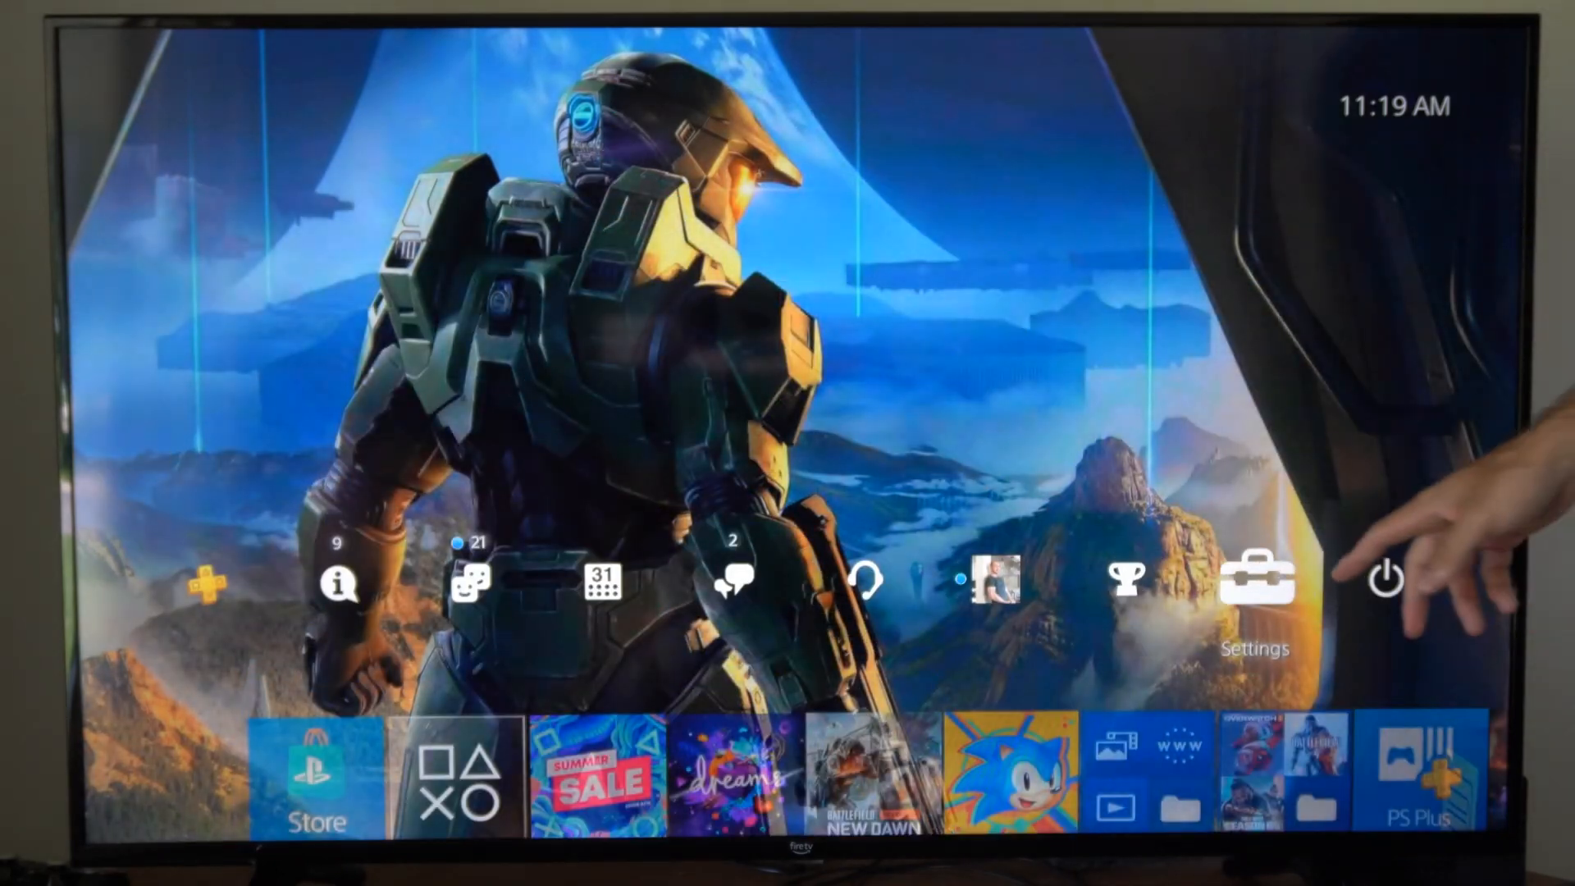
Step: Go to Settings, then Network, and highlight Set Up Internet Connection
left_click(1254, 575)
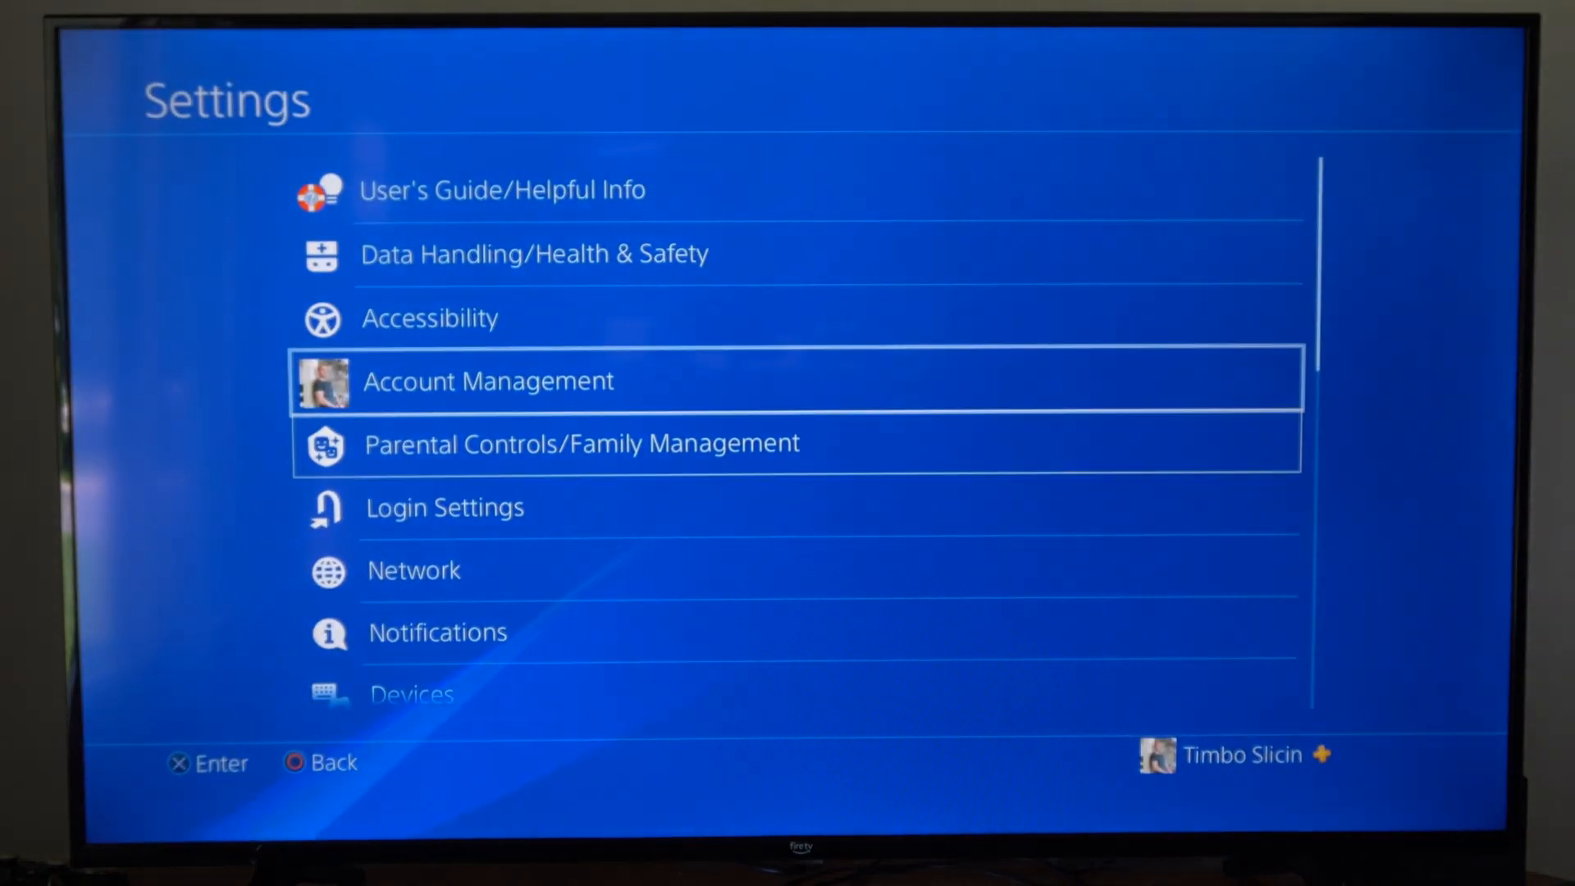
left_click(412, 571)
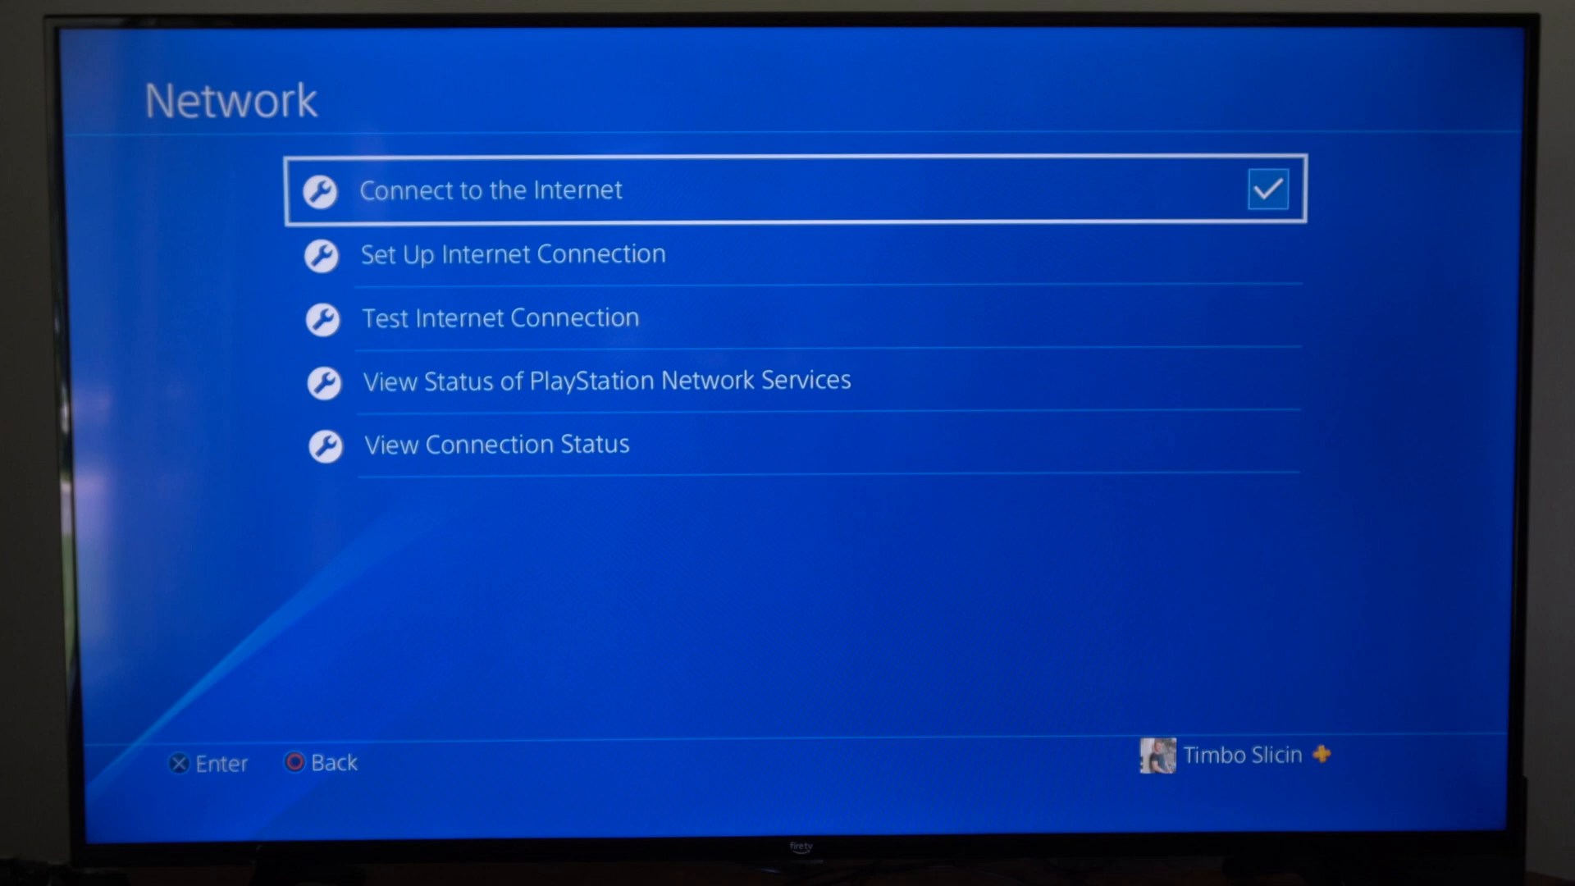
key("down")
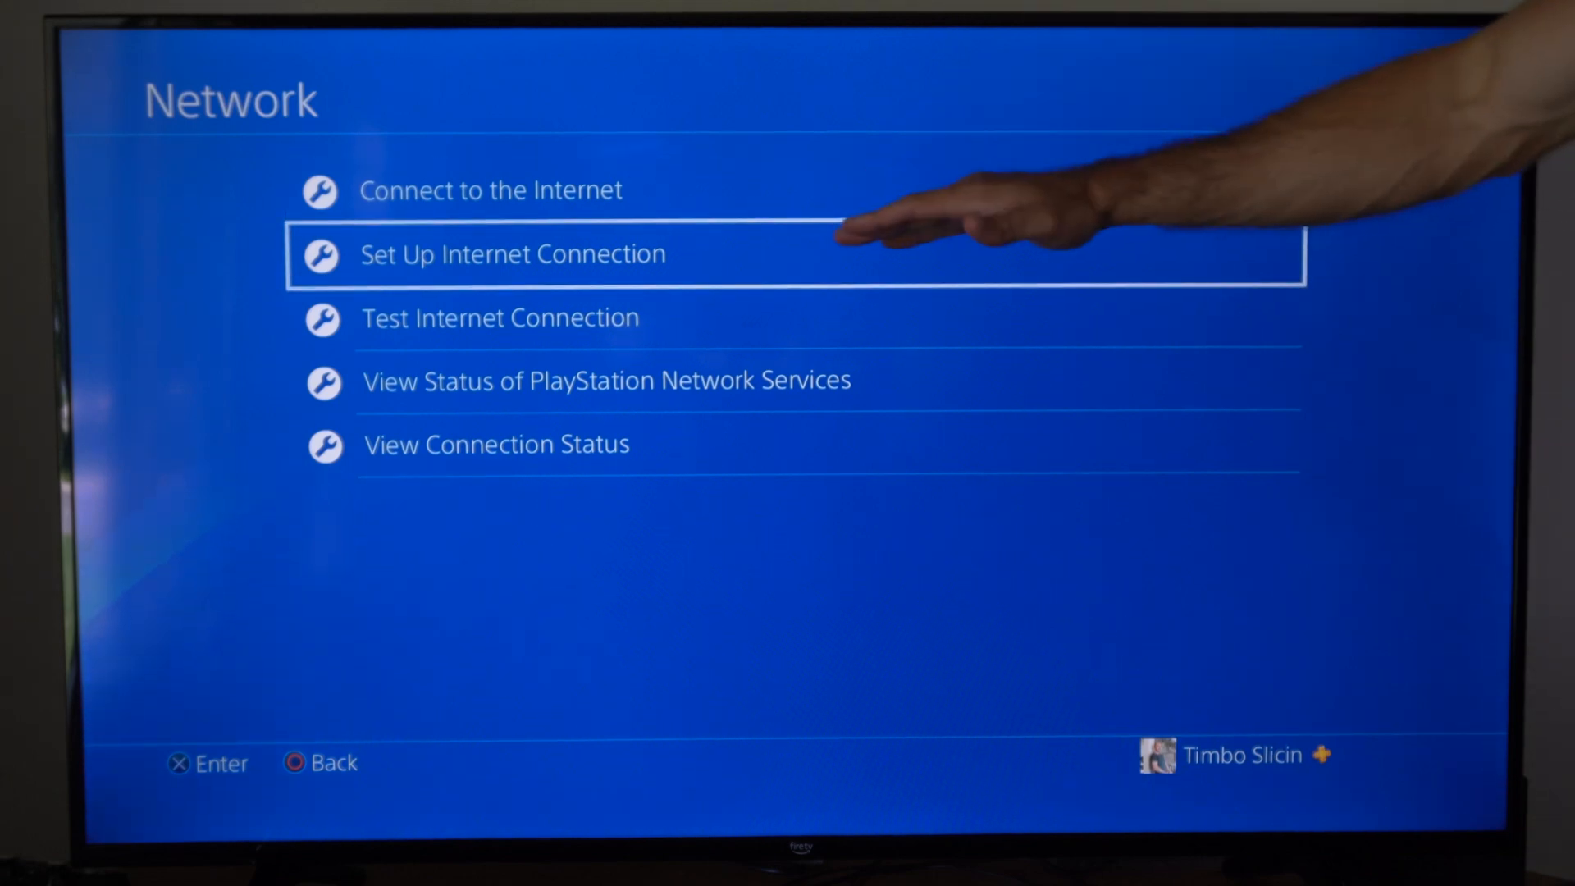
Step: Start Set Up Internet Connection and pick Use Wi-Fi over the LAN cable option
left_click(512, 253)
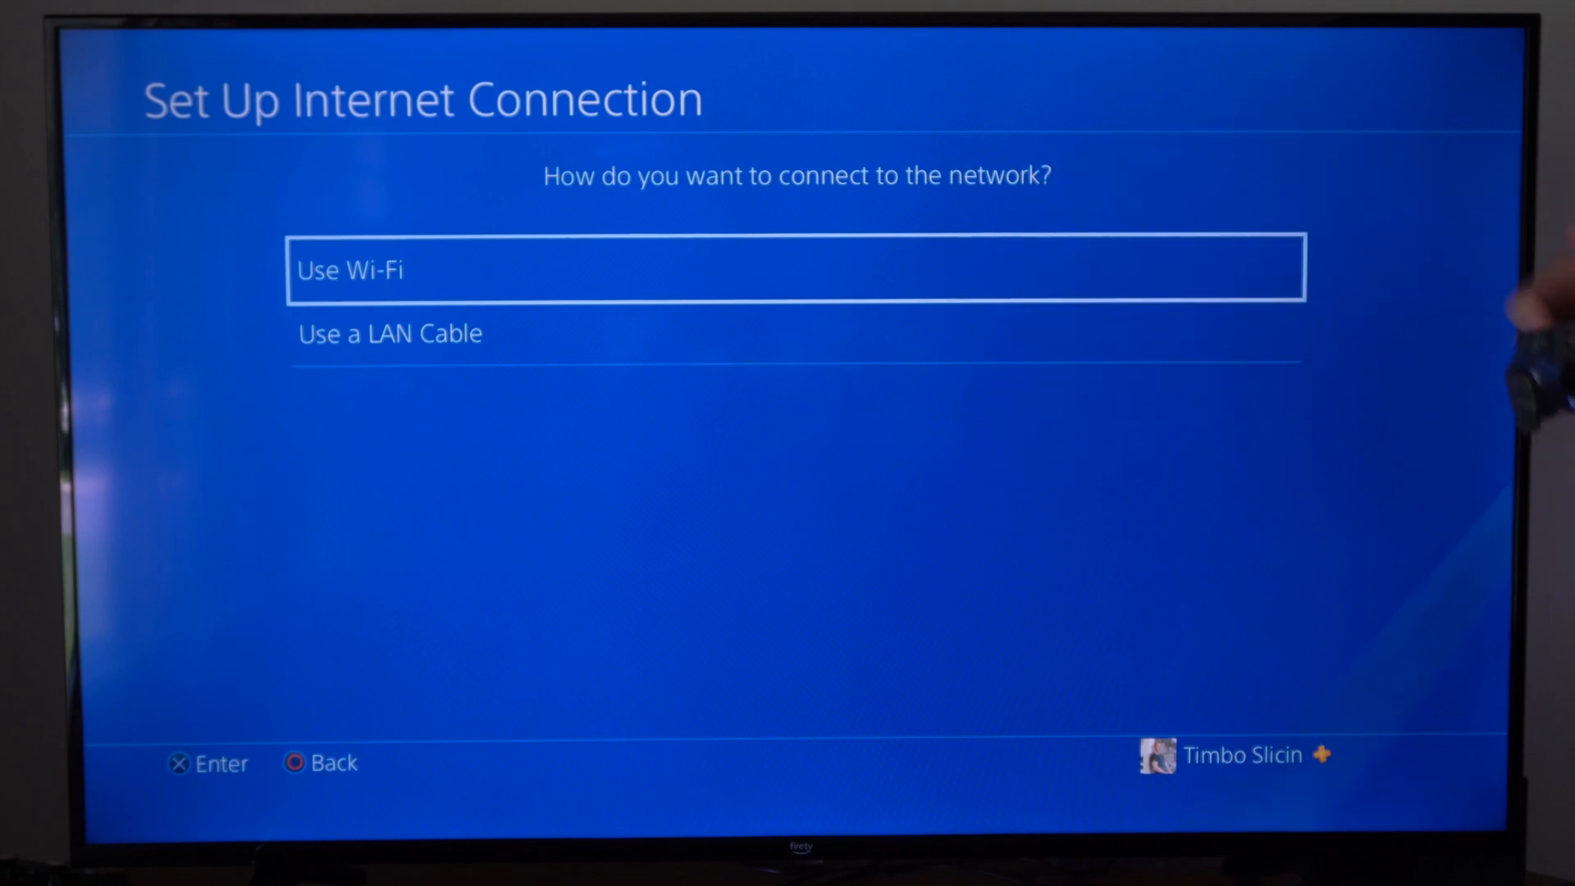
key("down")
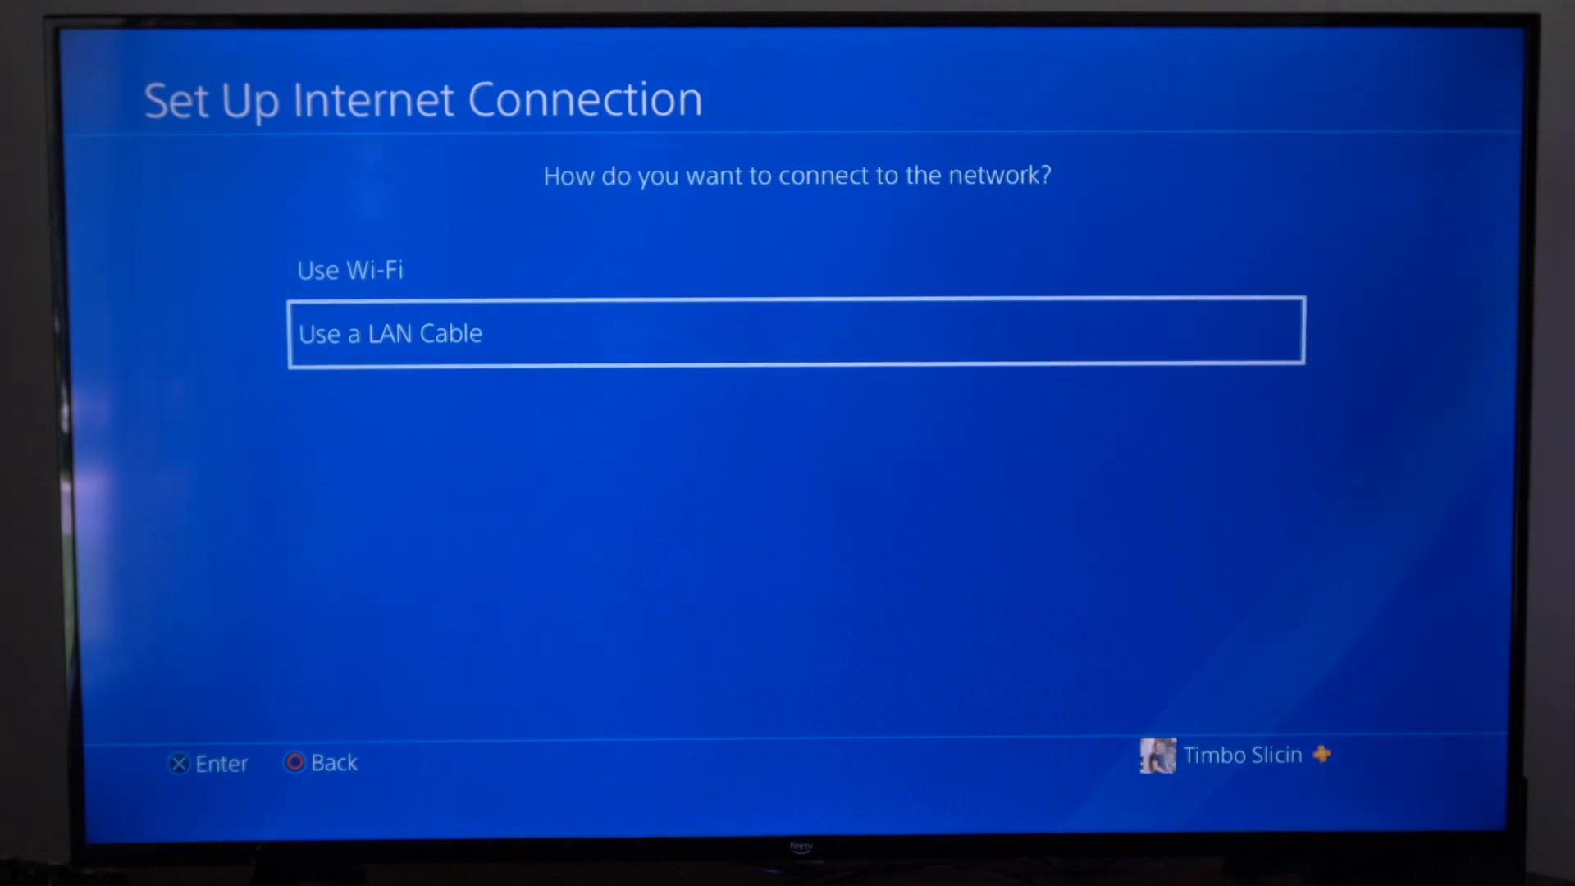
key("Up")
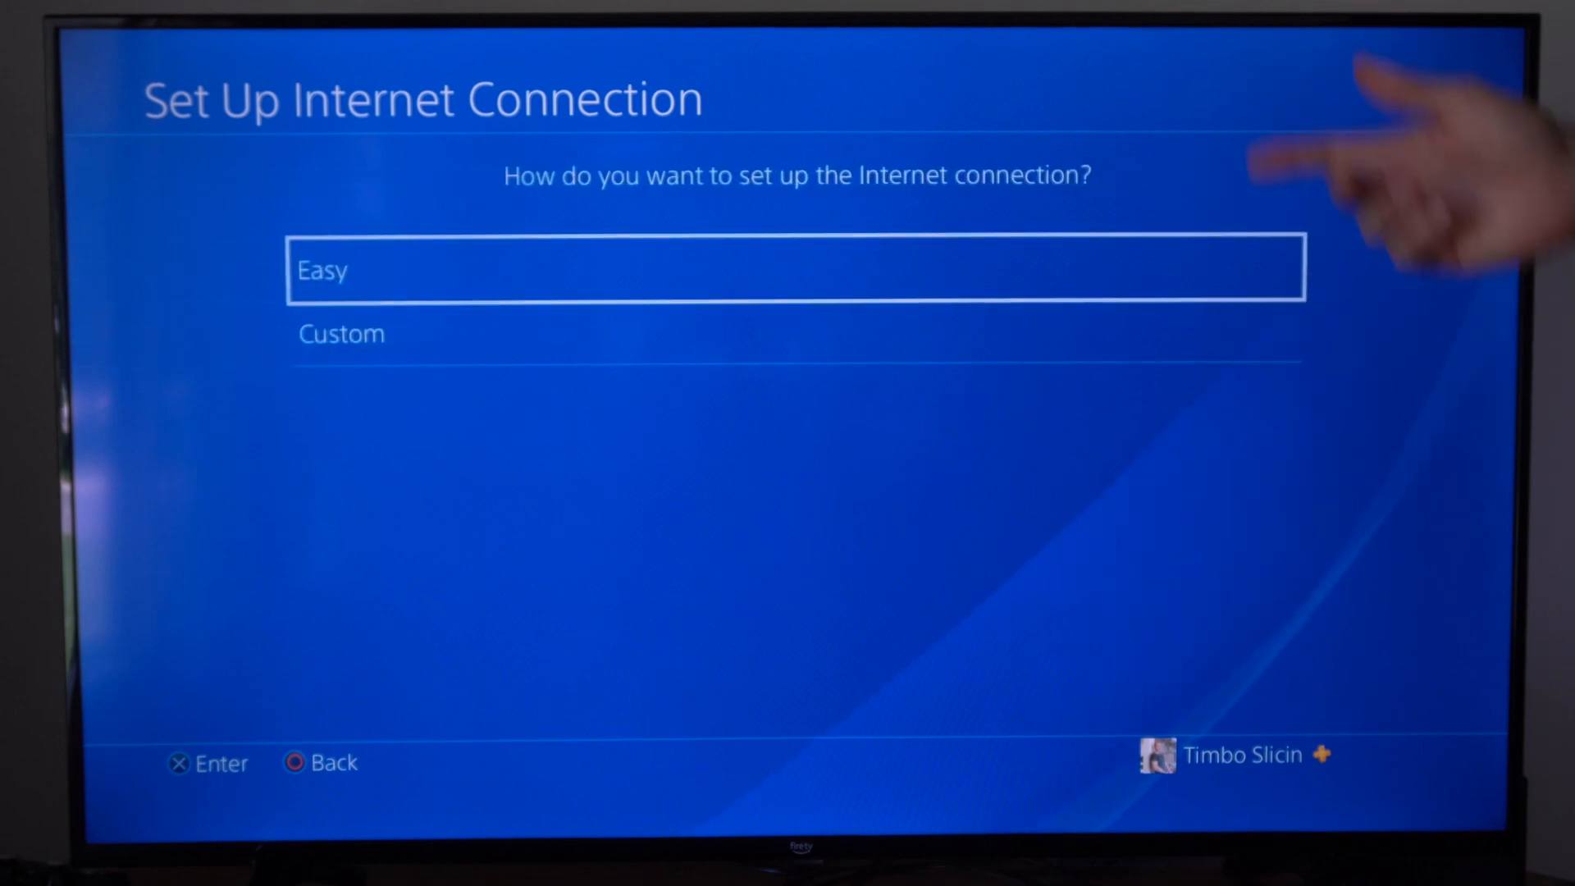
Step: Use the Easy setup method, then run Test Internet Connection once settings update
left_click(797, 268)
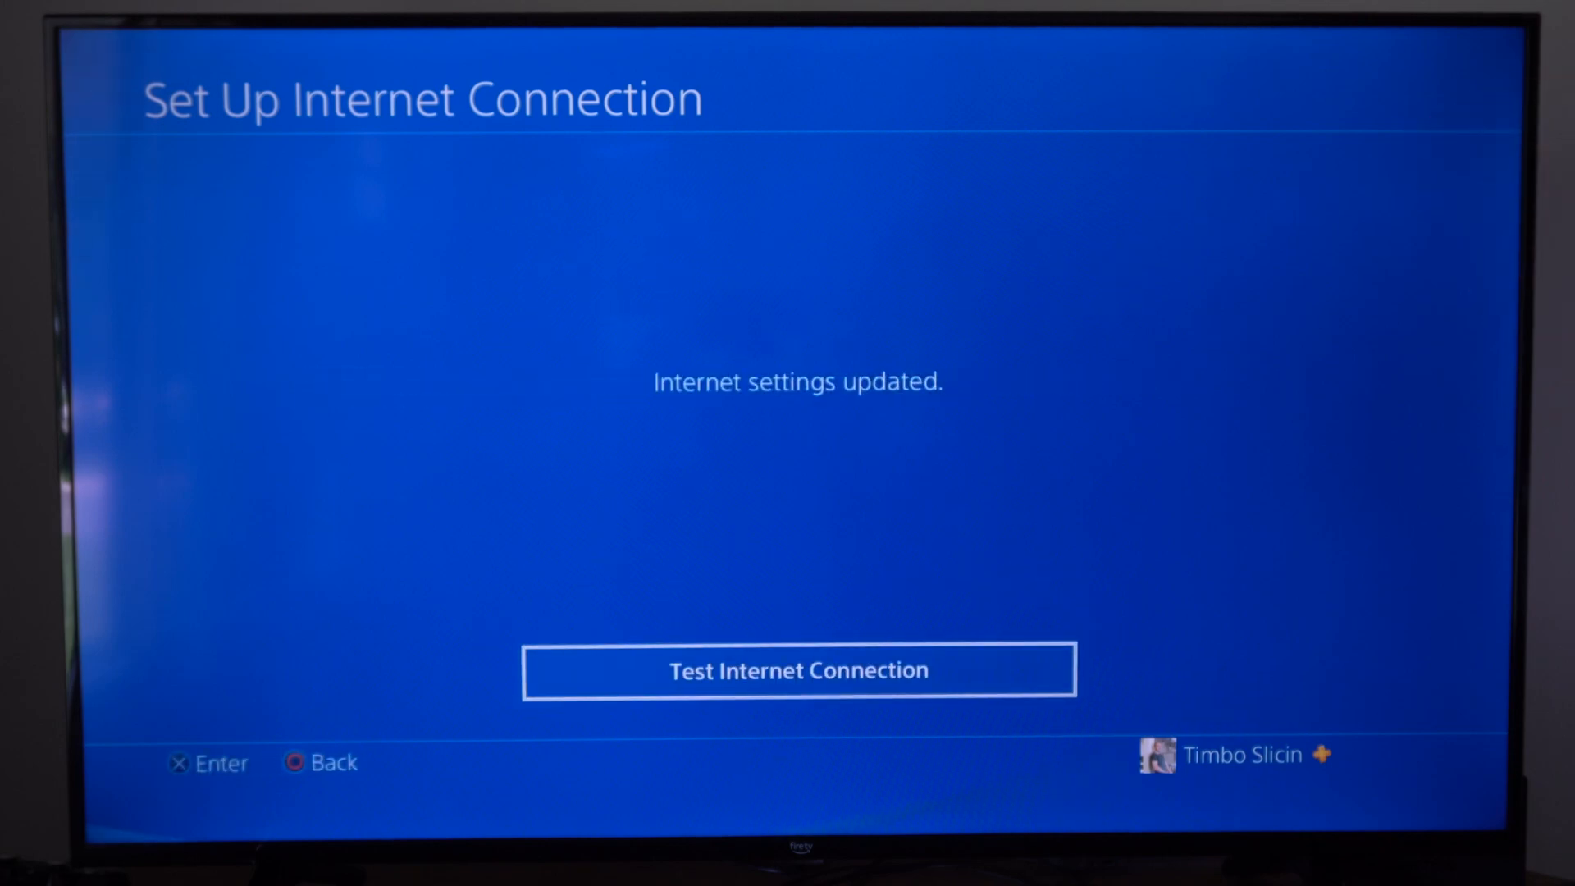
left_click(798, 670)
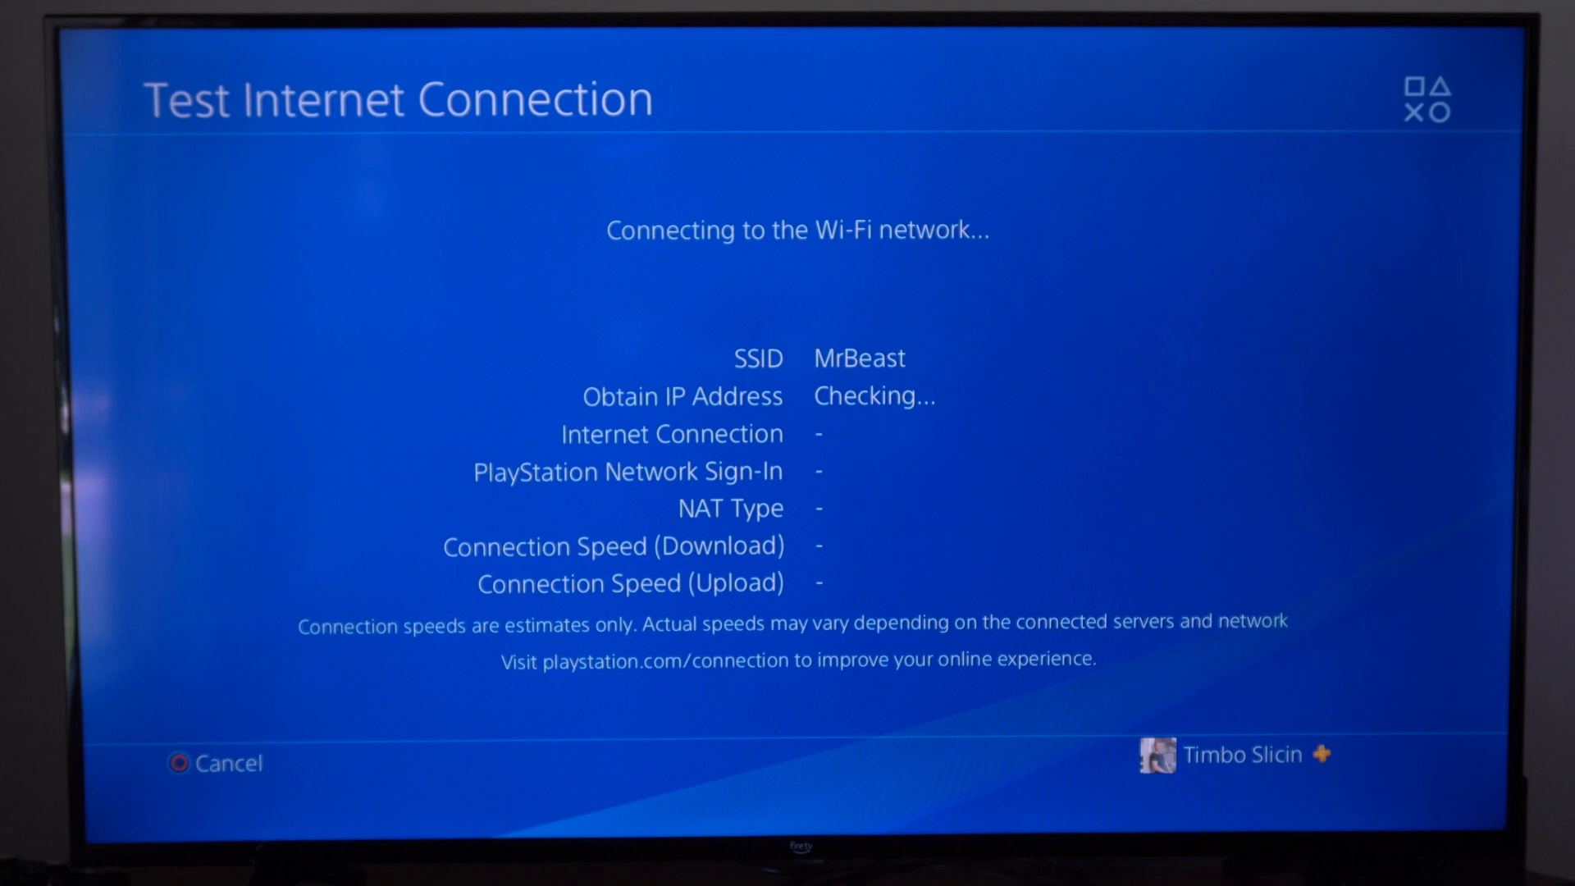